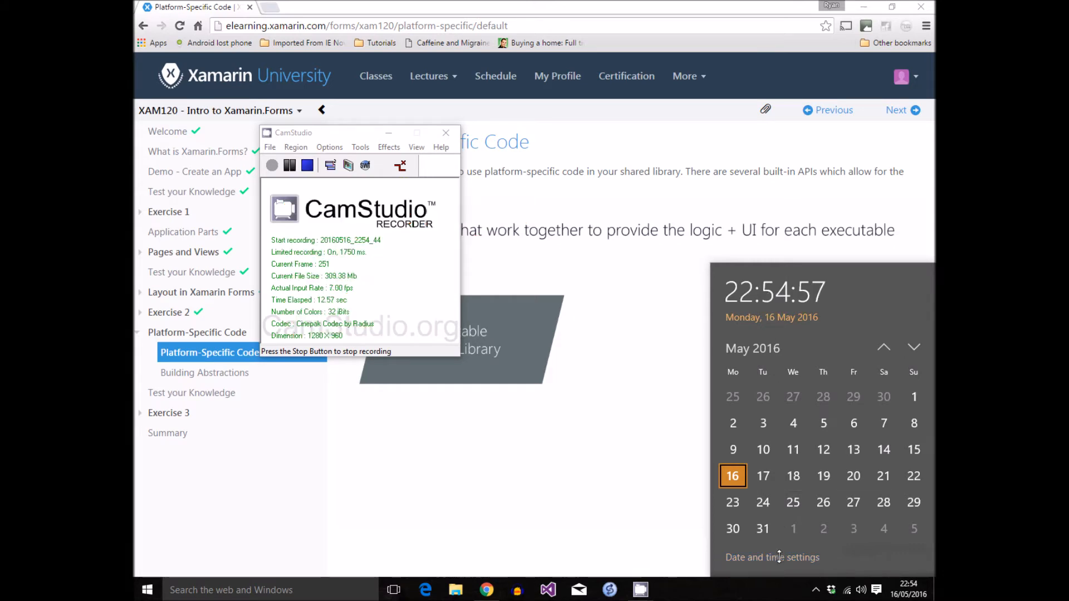
# - From the taskbar clock, open the Date & time page and scroll to its formats (short date 16/05/2016)
pyautogui.click(770, 557)
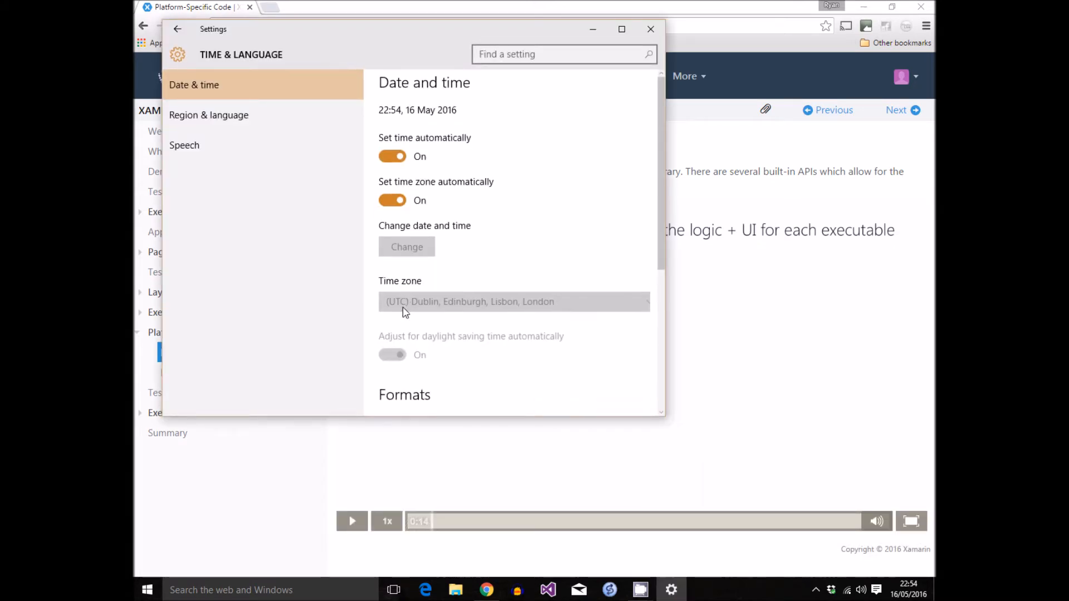
pyautogui.scroll(-3)
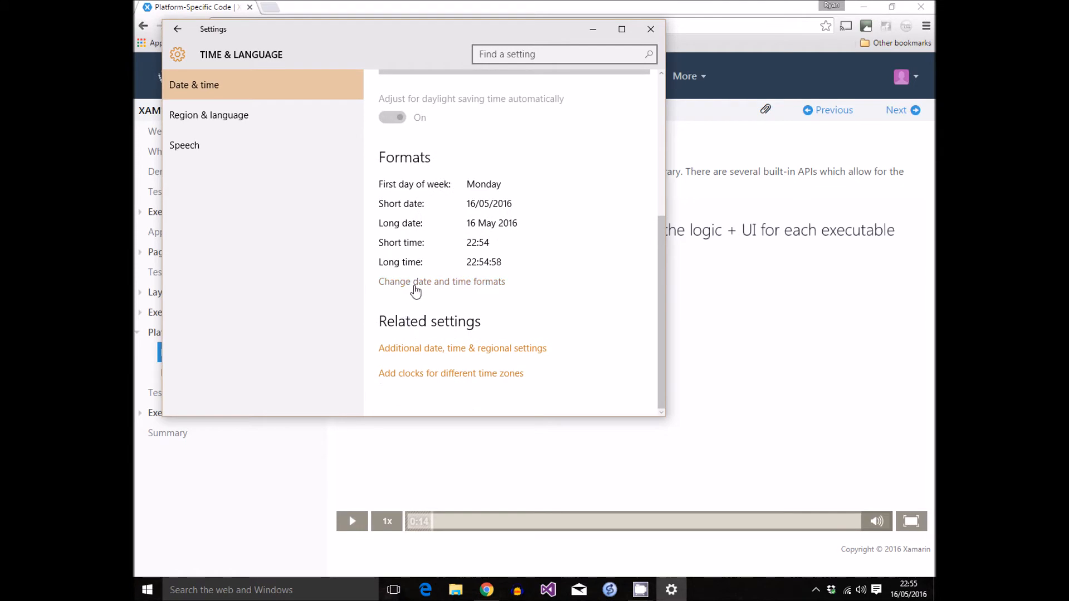
# - Open the classic Date and Time dialog's Internet Time tab showing sync with time.nist.gov
pyautogui.click(451, 373)
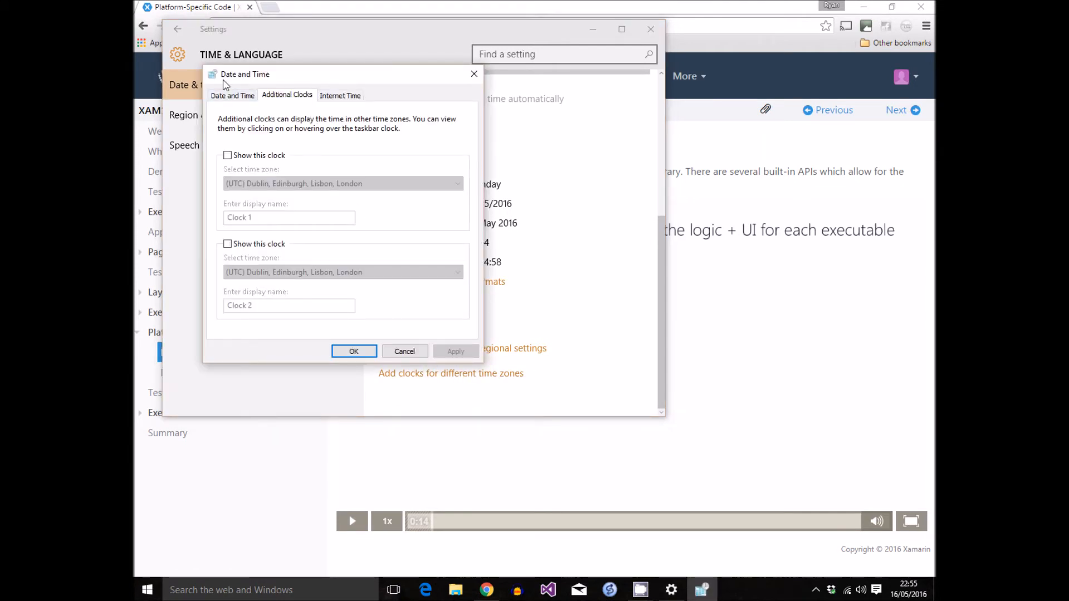
pyautogui.click(340, 95)
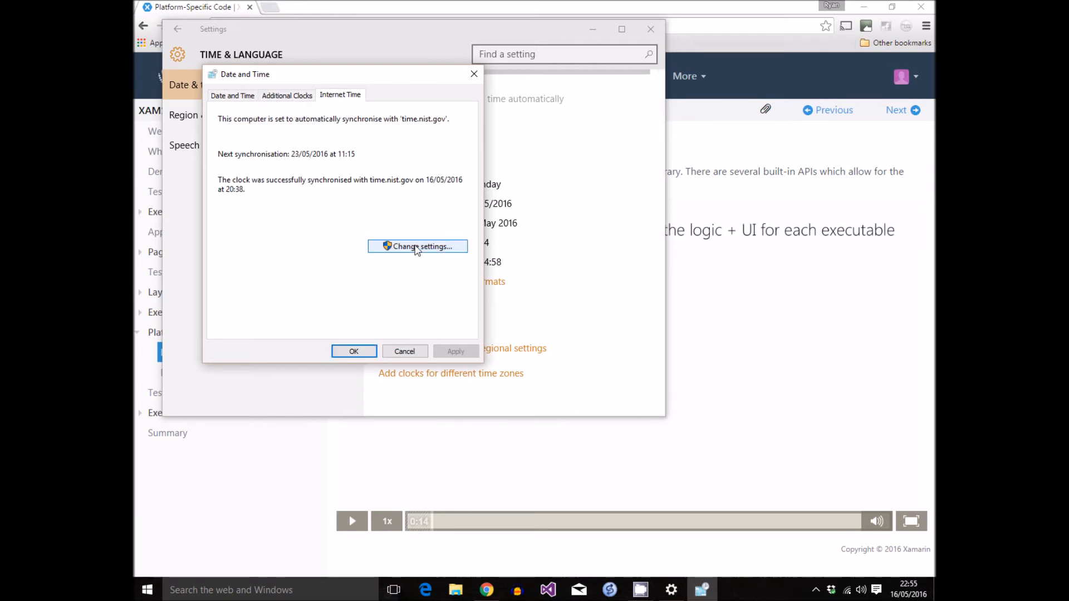
# - Replace the timed-out time.nist.gov server with time.windows.com and sync to 20/05/2016 12:20
pyautogui.click(418, 247)
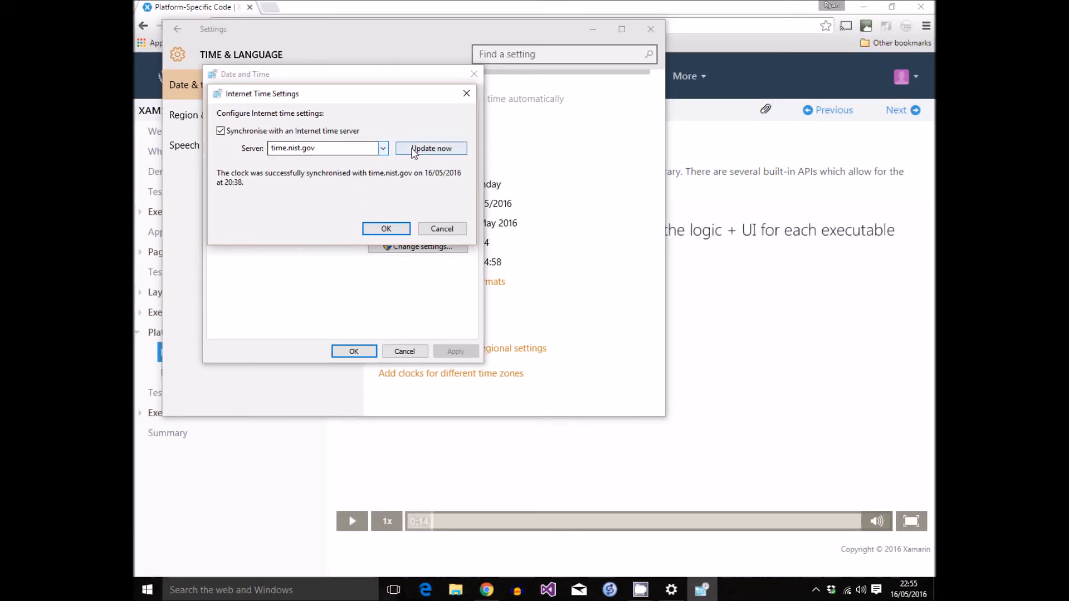
pyautogui.click(431, 148)
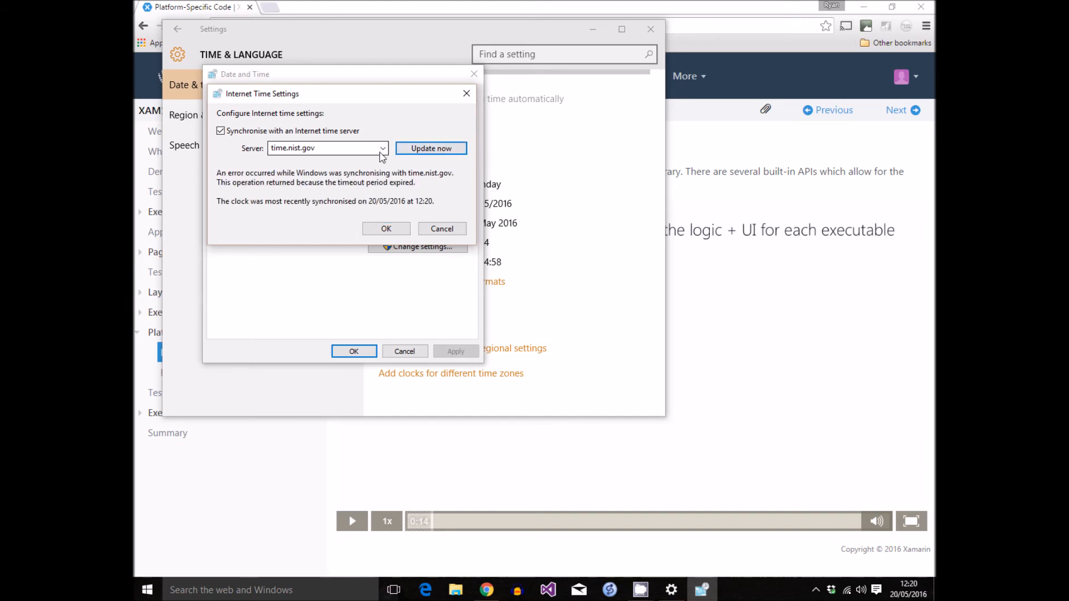
pyautogui.click(383, 148)
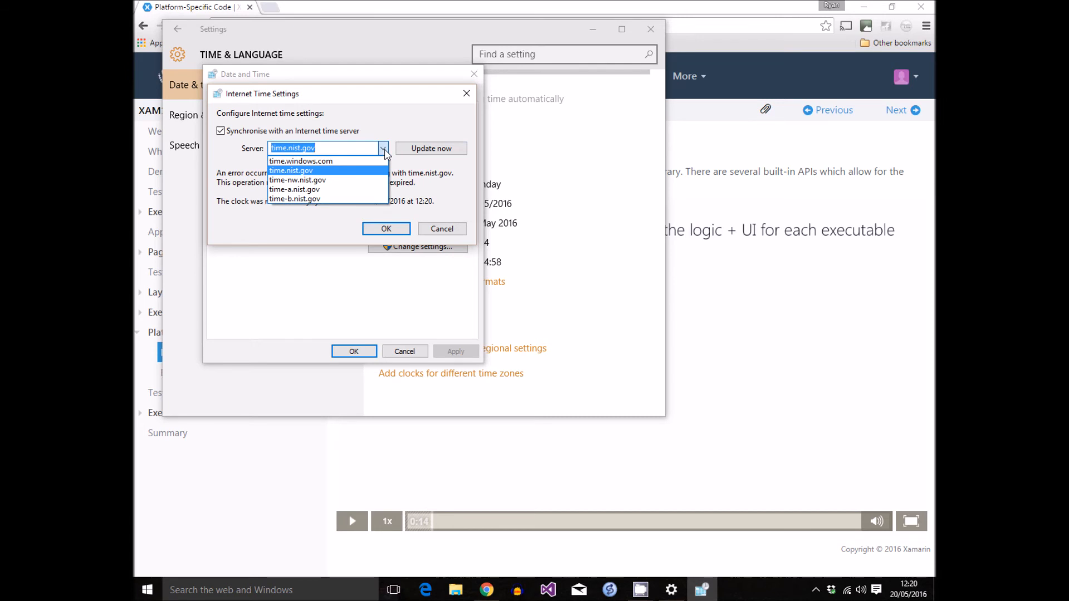
pyautogui.moveTo(371, 161)
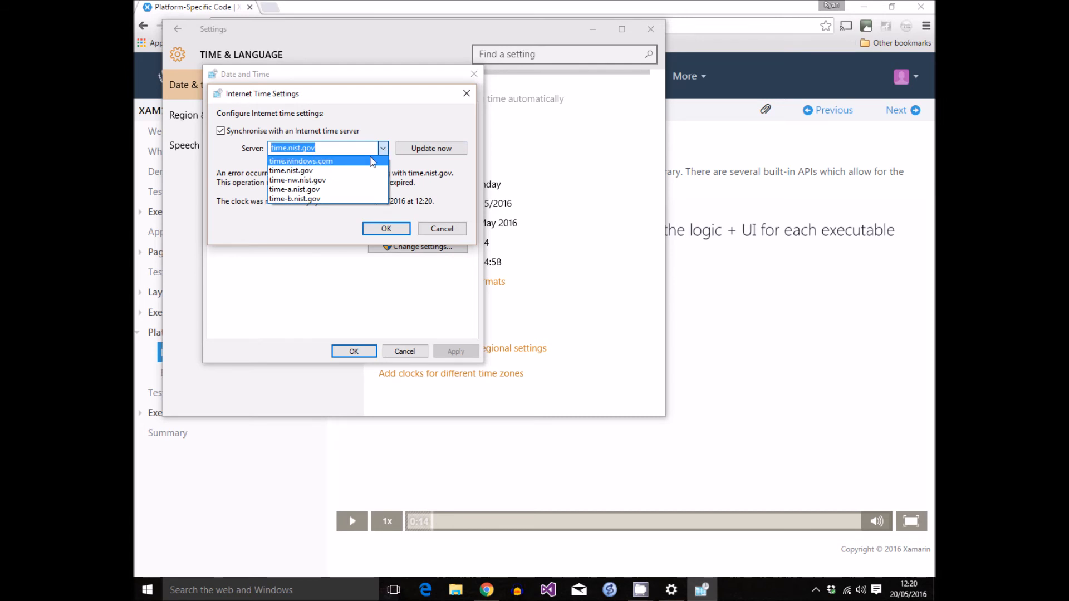
pyautogui.click(301, 160)
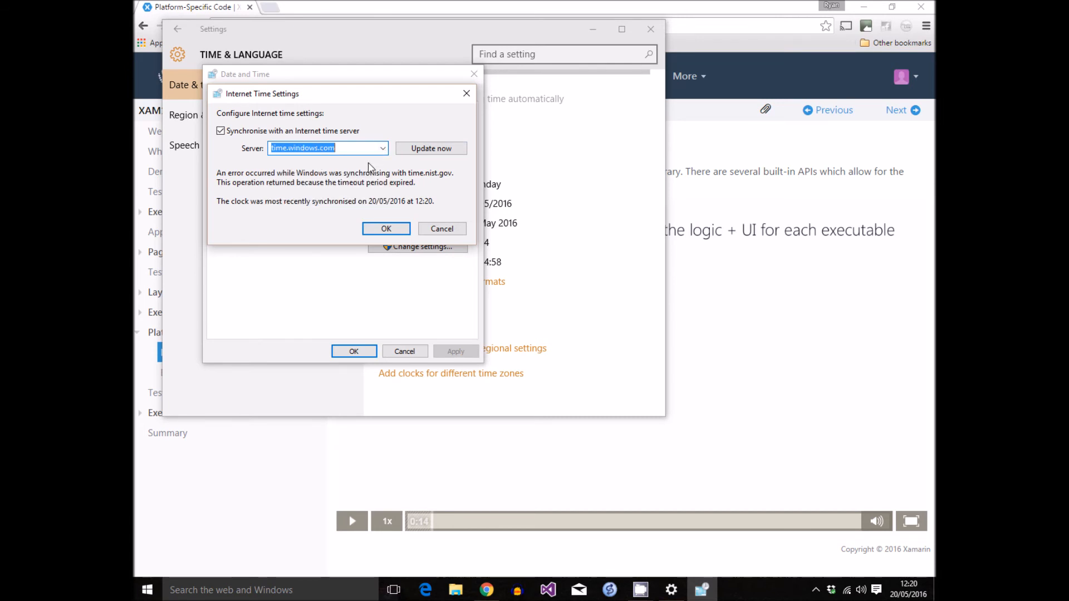
pyautogui.click(430, 148)
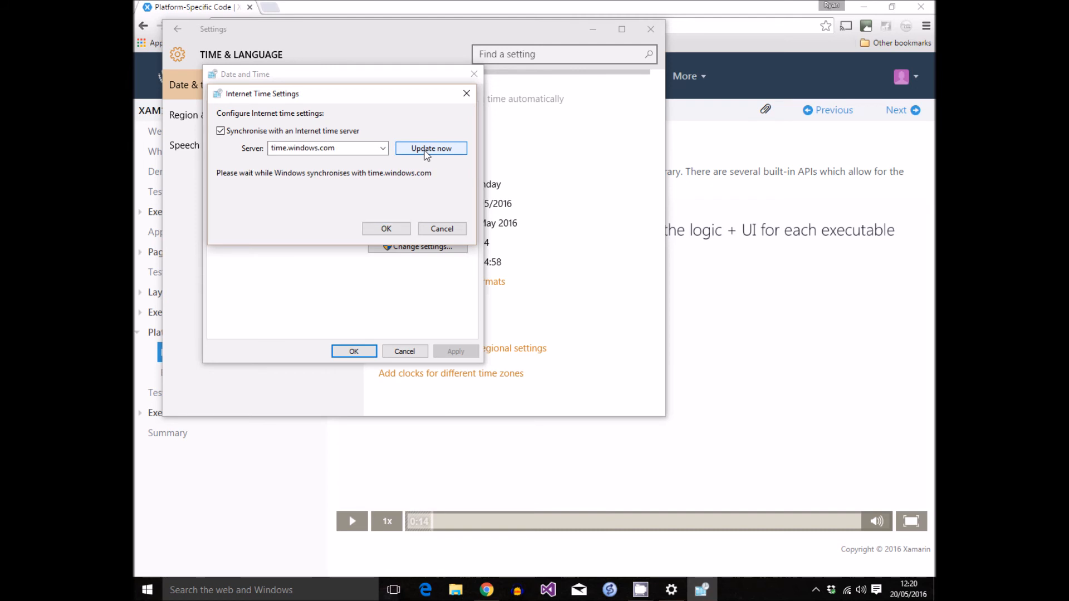
pyautogui.click(431, 148)
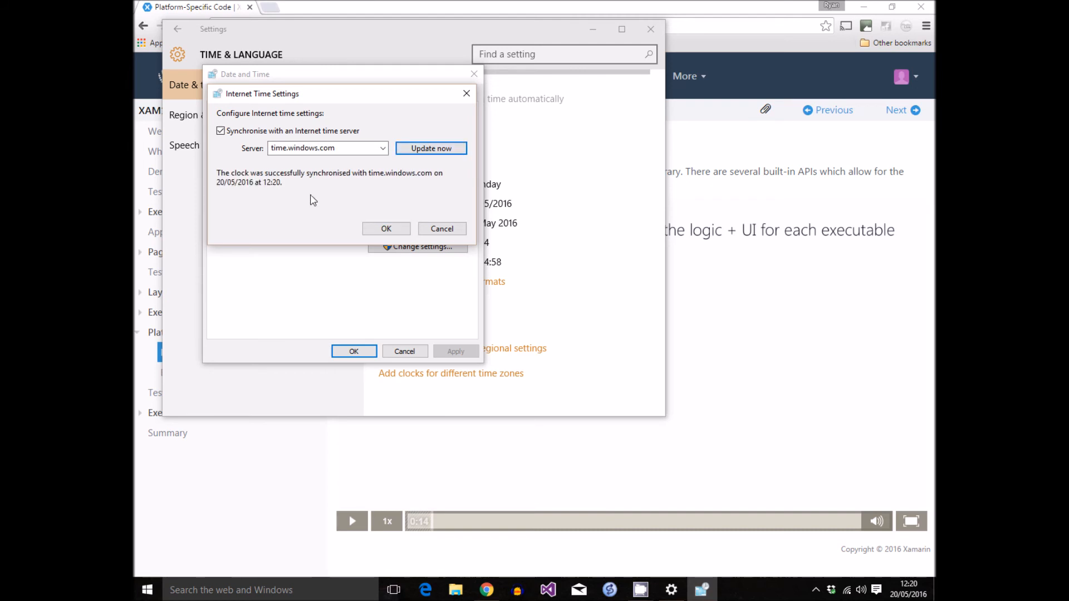
pyautogui.moveTo(241, 194)
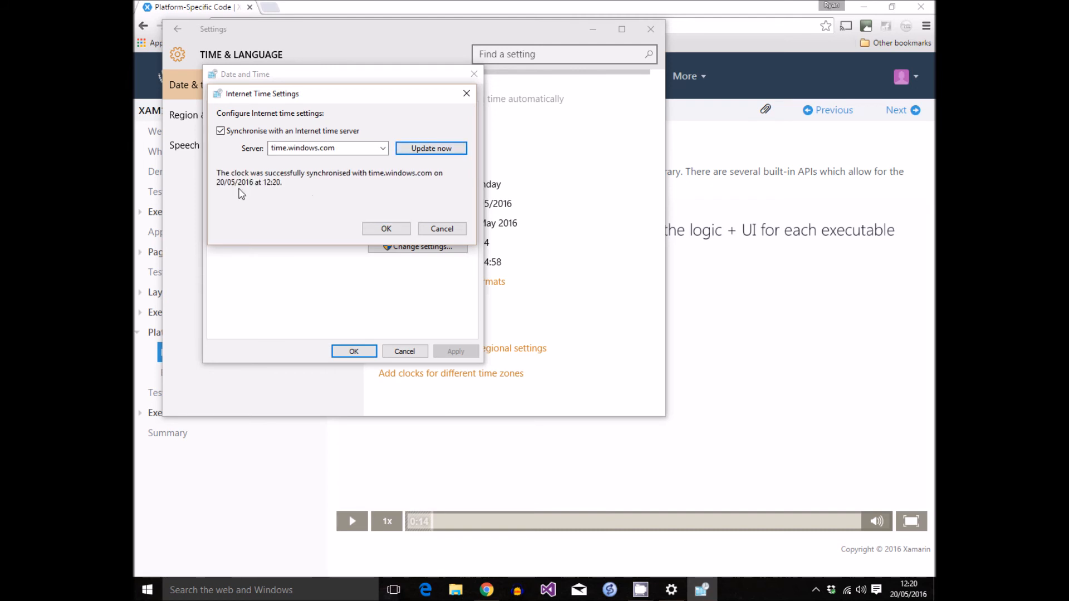
pyautogui.moveTo(233, 191)
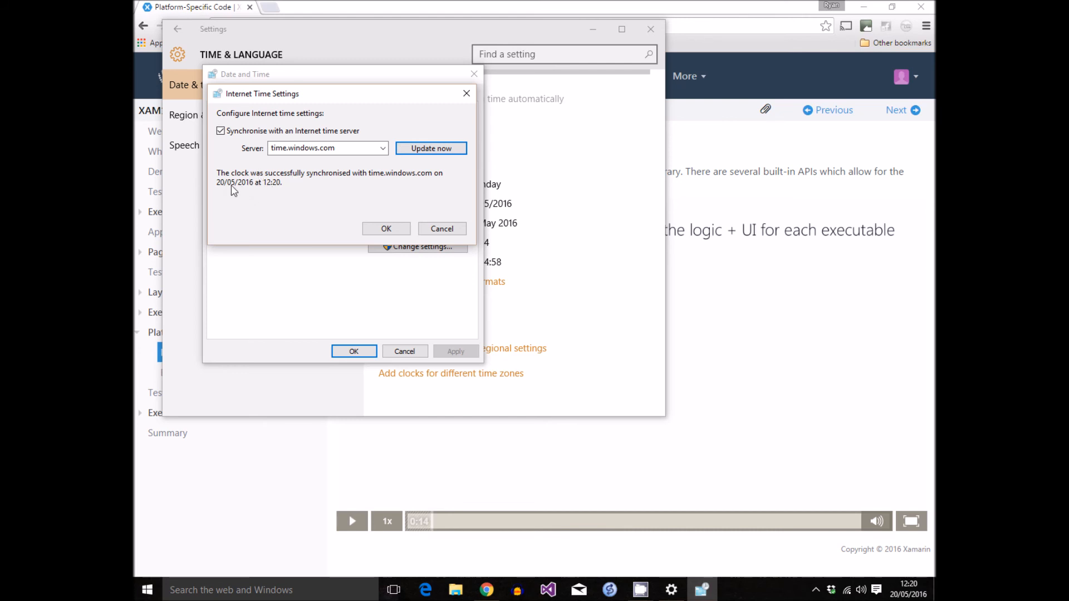
# - Confirm both time dialogs with OK and view the taskbar calendar showing Friday, 20 May 2016
pyautogui.click(386, 229)
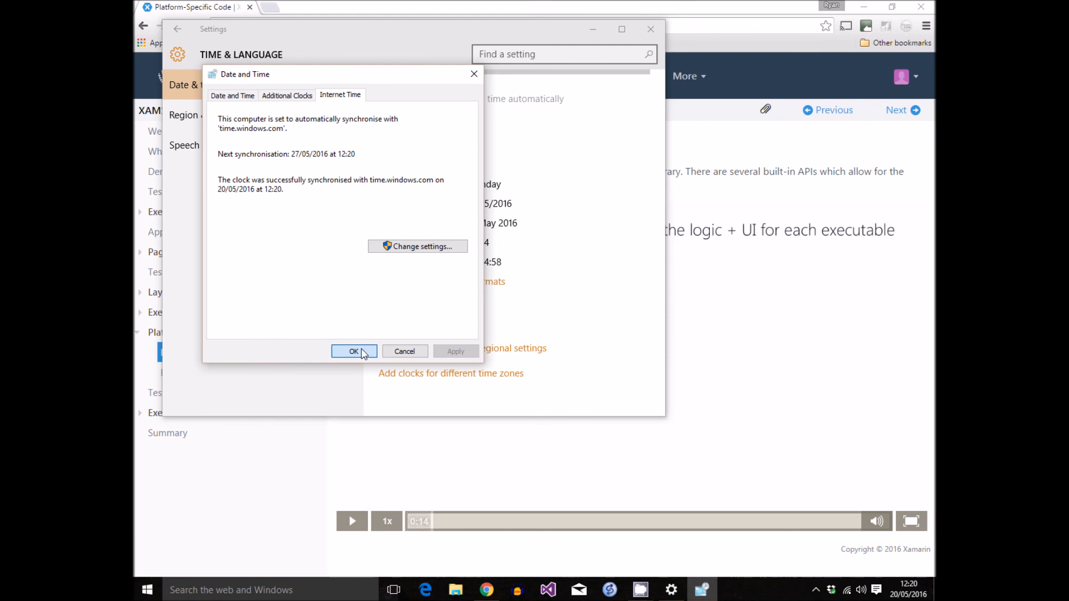
pyautogui.click(354, 351)
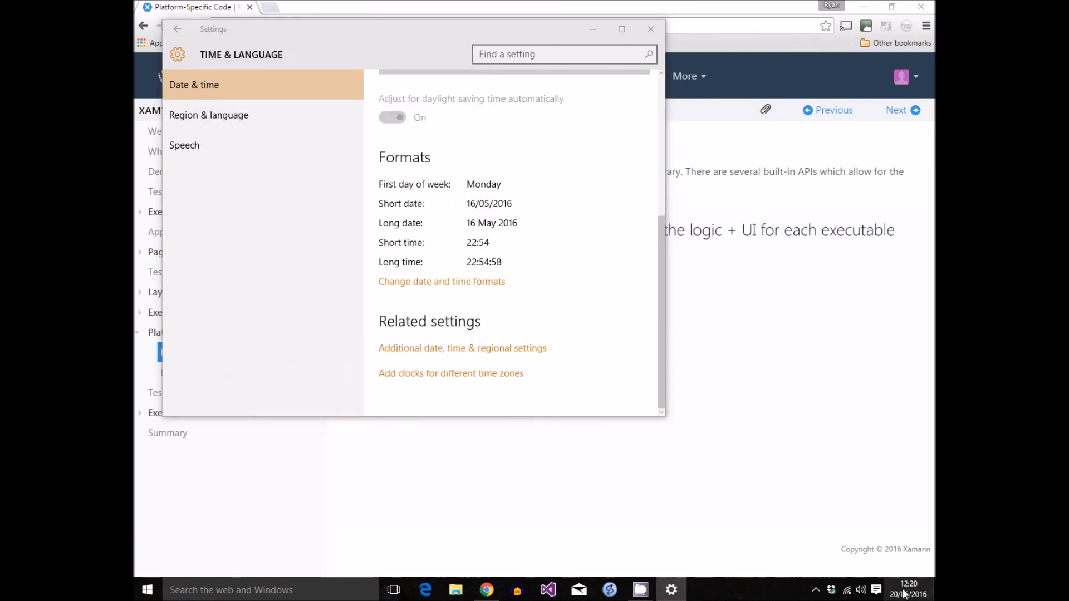
pyautogui.click(909, 589)
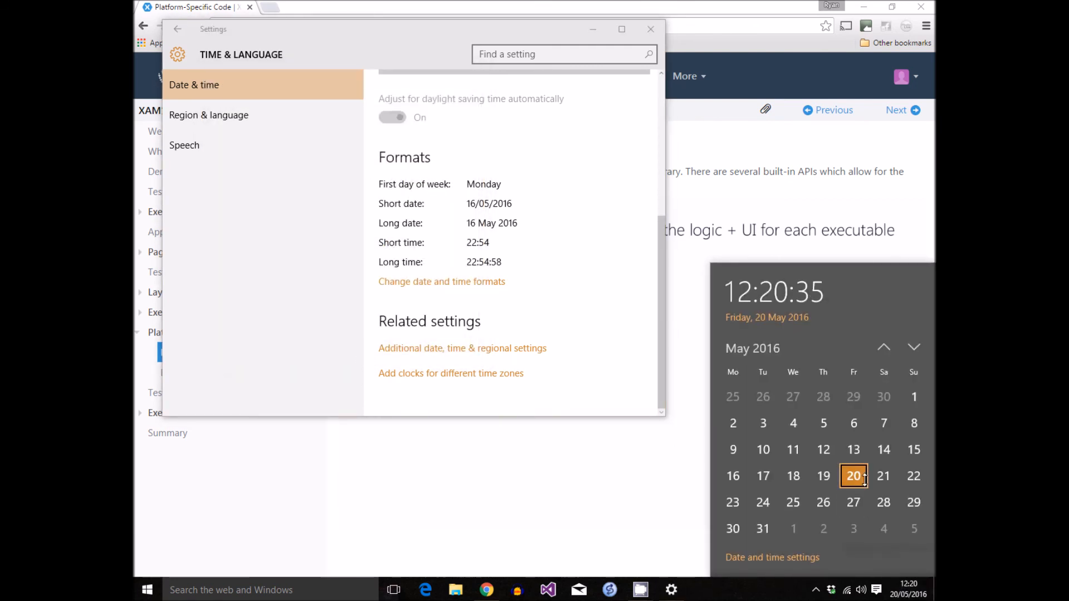